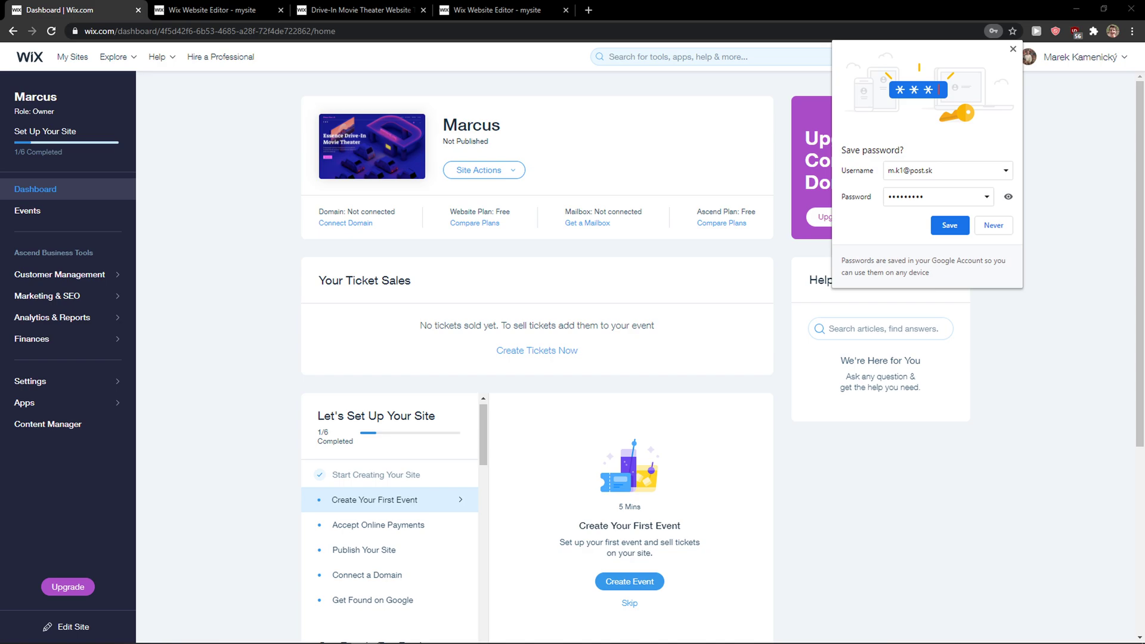
mouse_move(1126, 230)
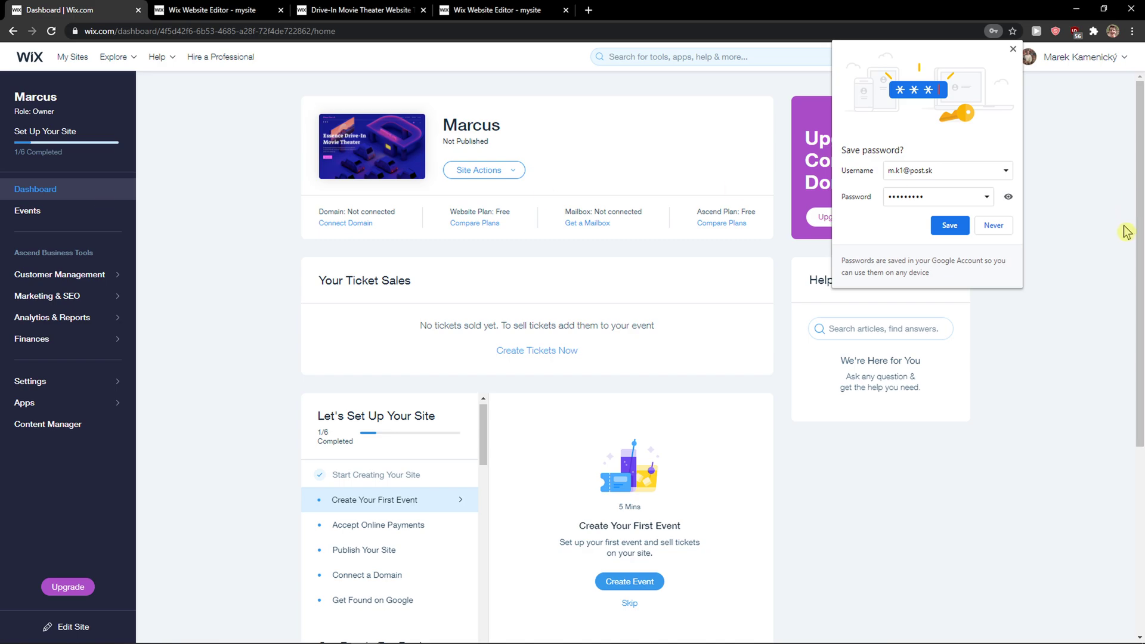
- Dismiss Chrome's save-password prompt and open the account dropdown at the top right
left_click(1011, 49)
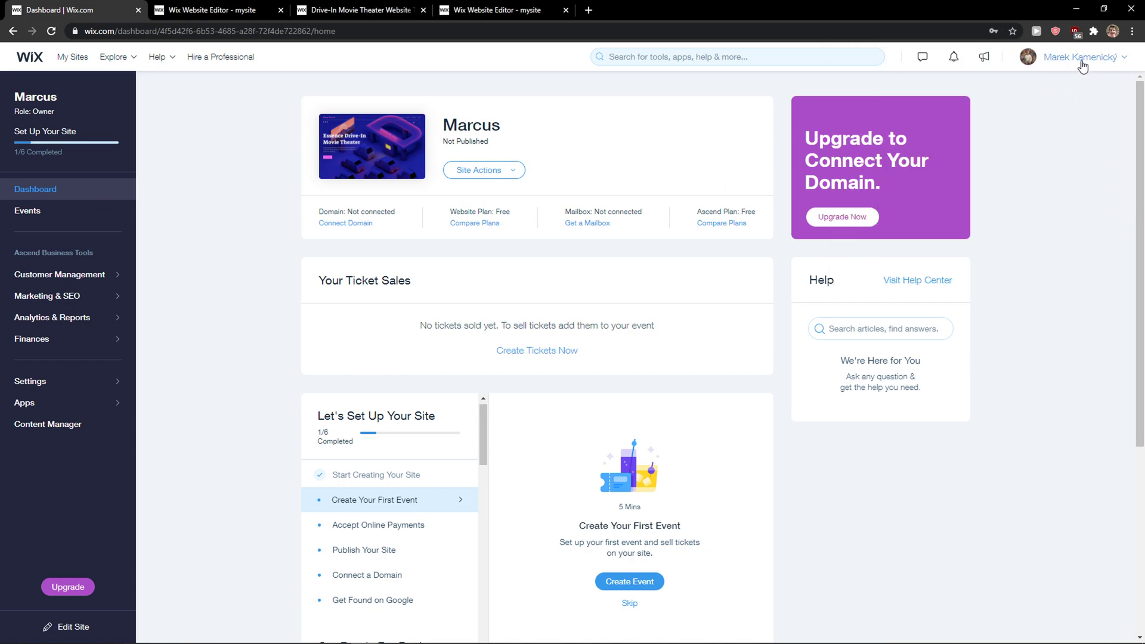
left_click(1078, 57)
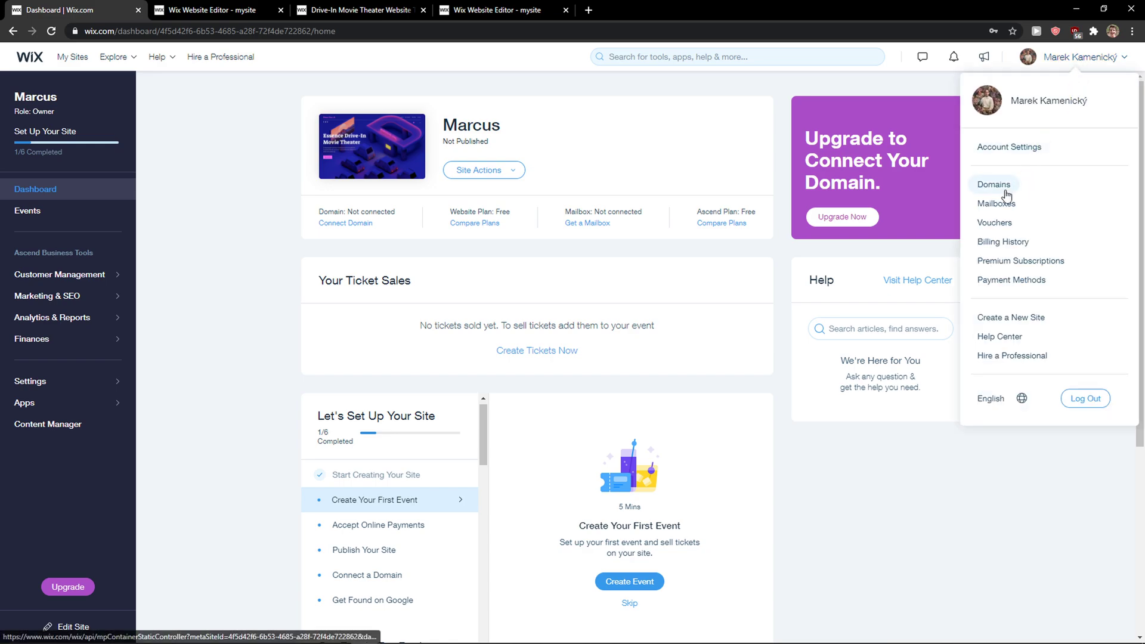
mouse_move(1033, 153)
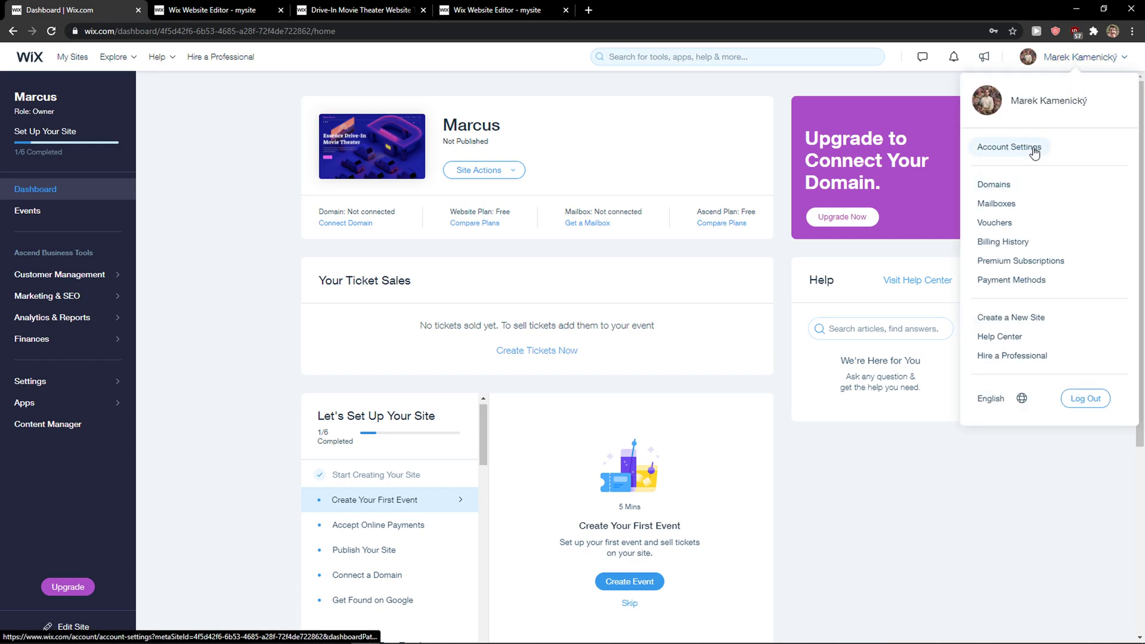
- Go to Account Settings and scroll down to the Login Info password entry
left_click(1009, 147)
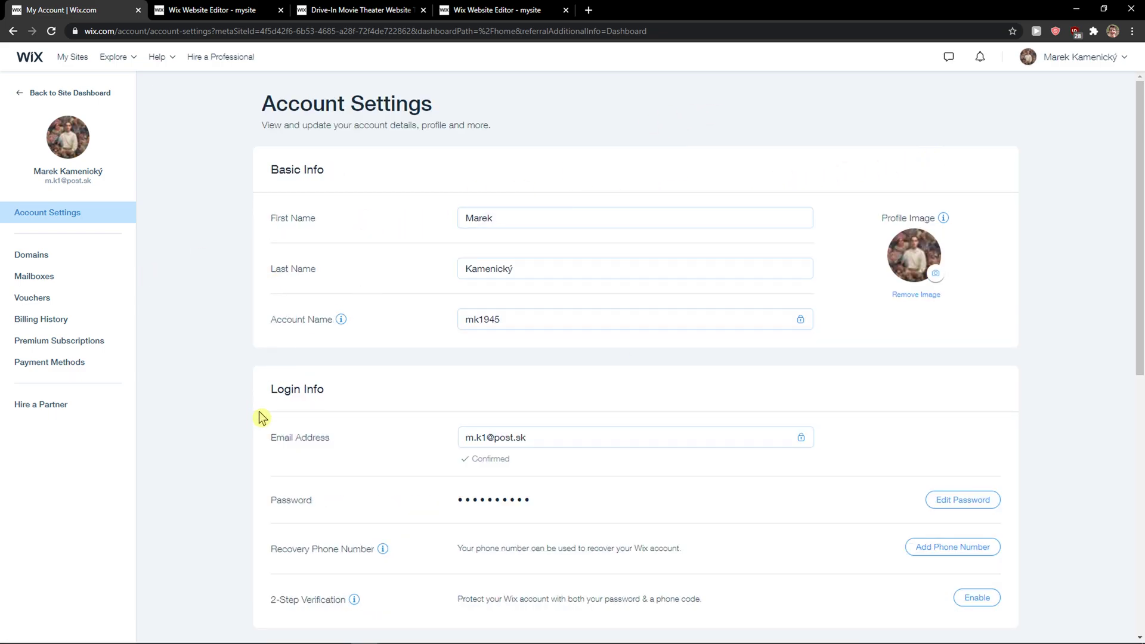
scroll("down", 3)
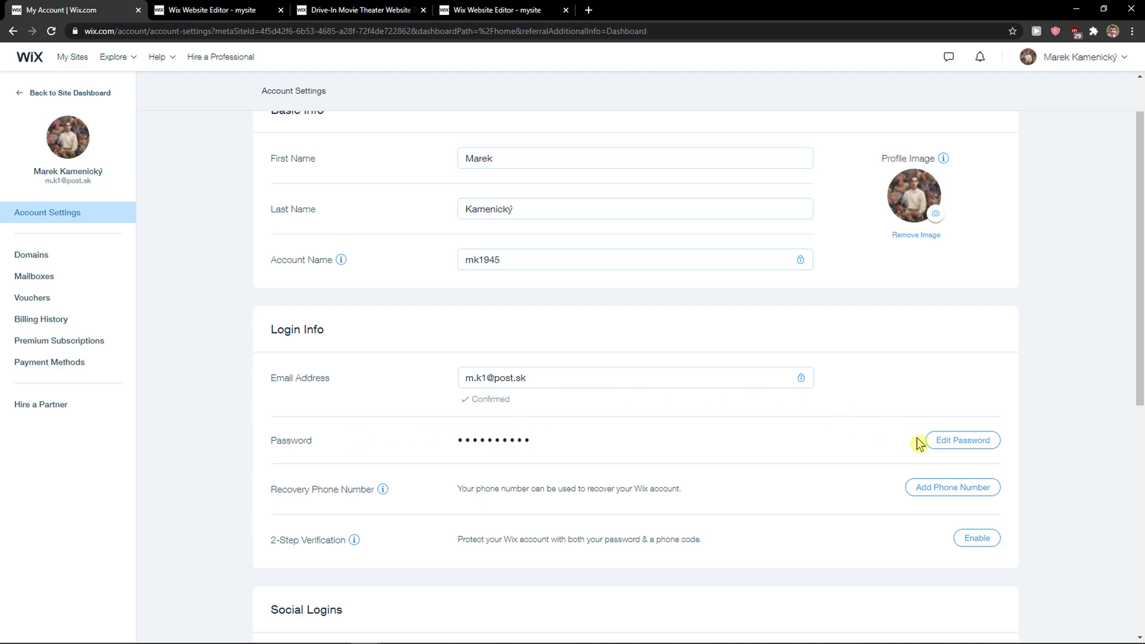
- Edit the password in Login Info and focus the Retype New Password field
left_click(962, 440)
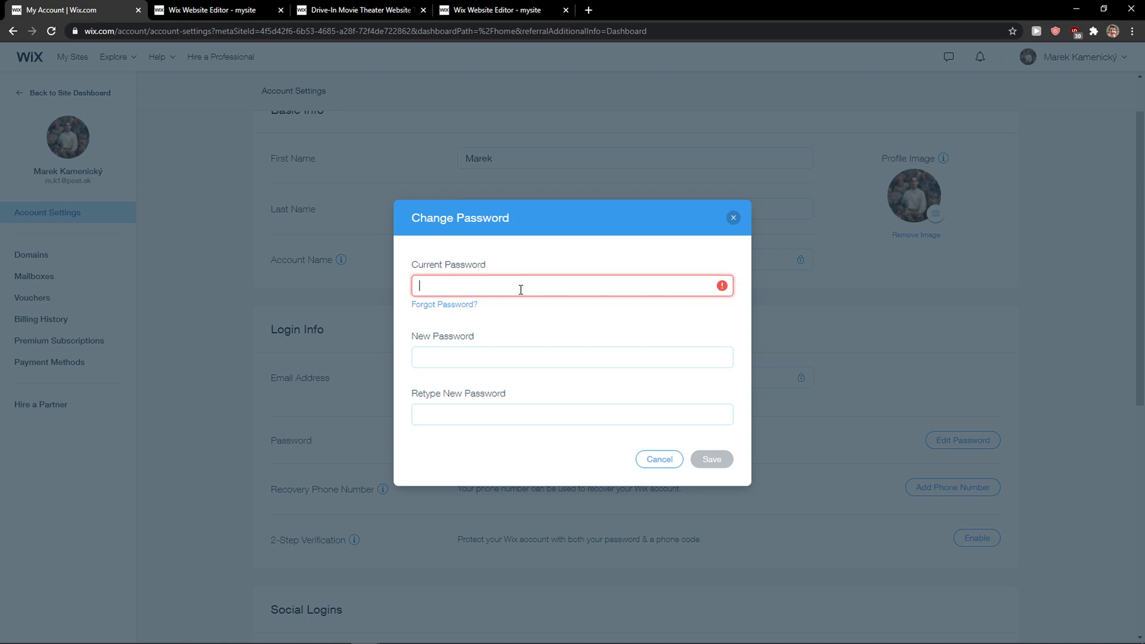
left_click(572, 414)
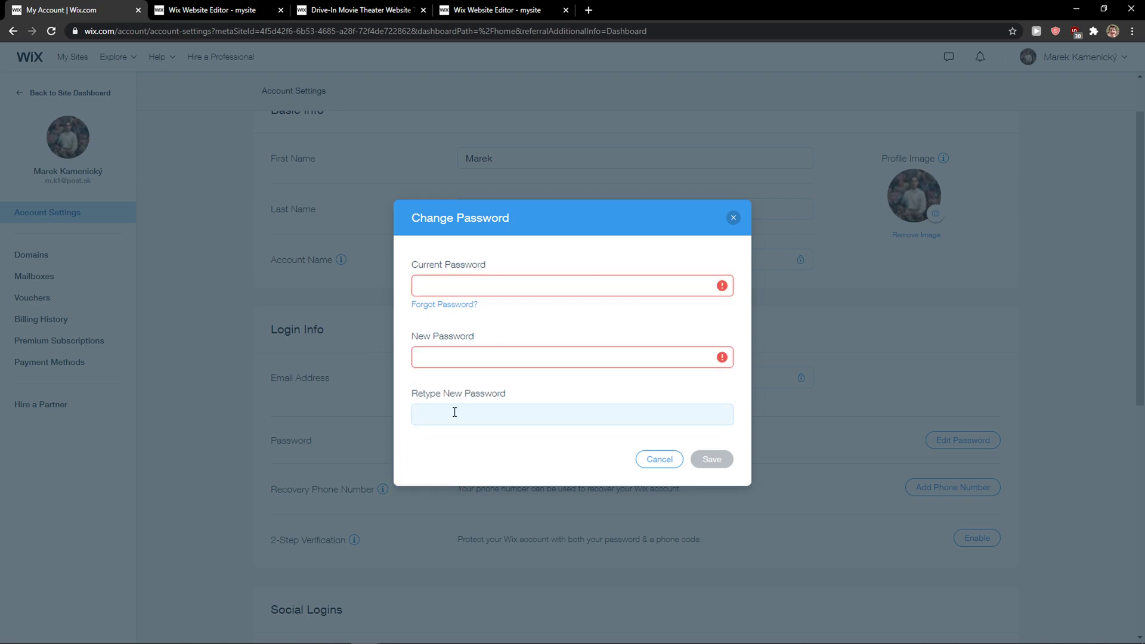
mouse_move(508, 407)
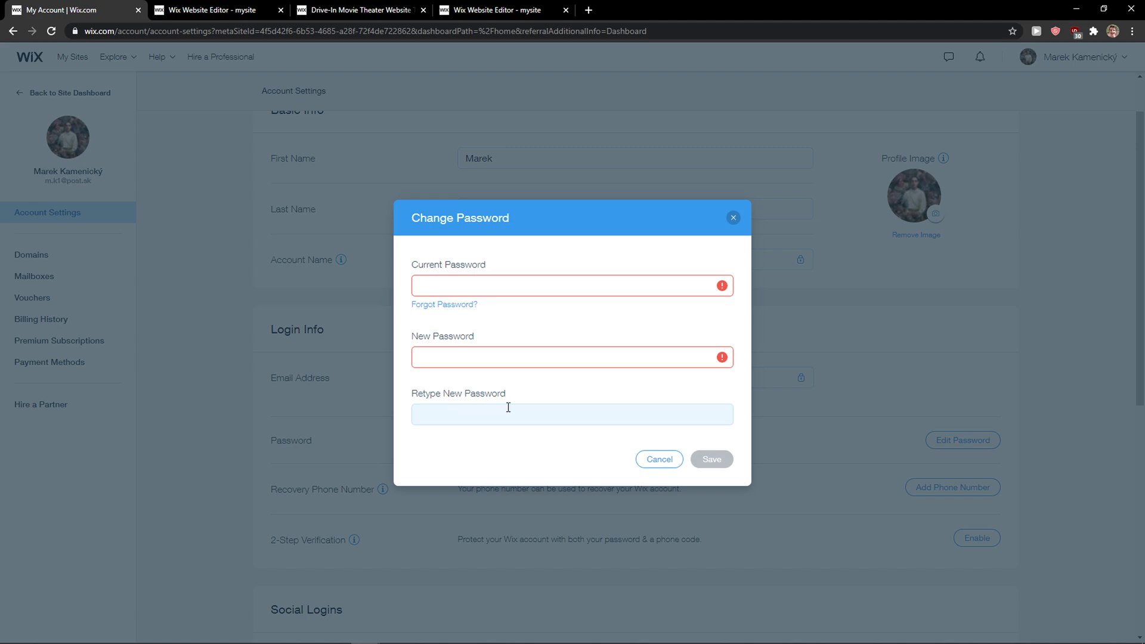